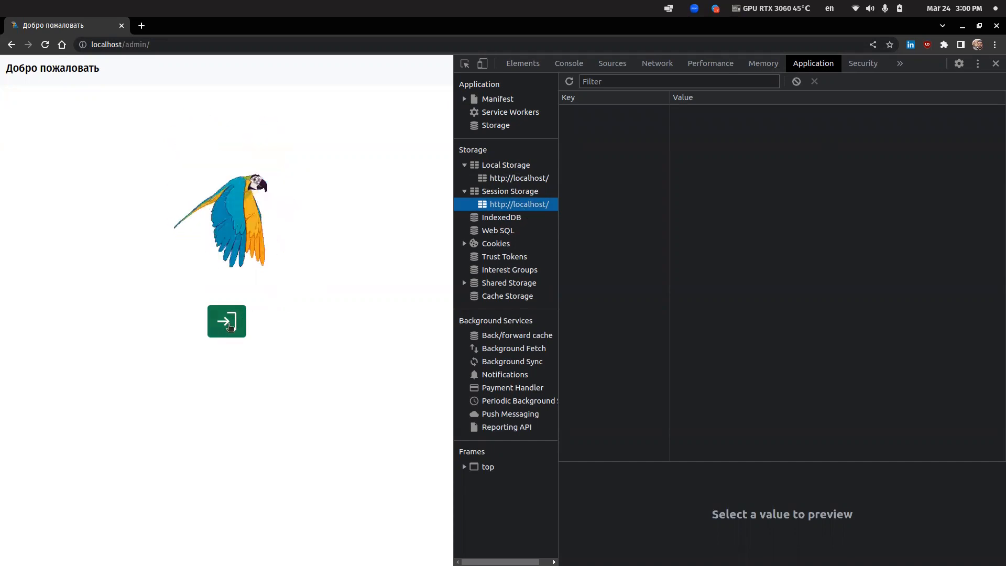
- Open CorpChat's sign-in dialog and enter login admin and the password
{"action": "left_click", "coordinate": [226, 321]}
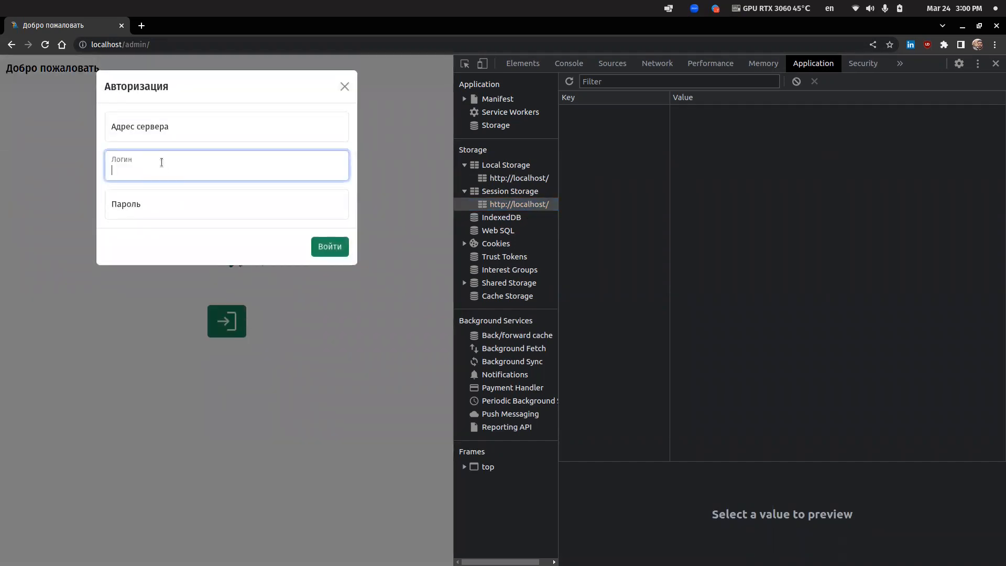
{"action": "type", "text": "a"}
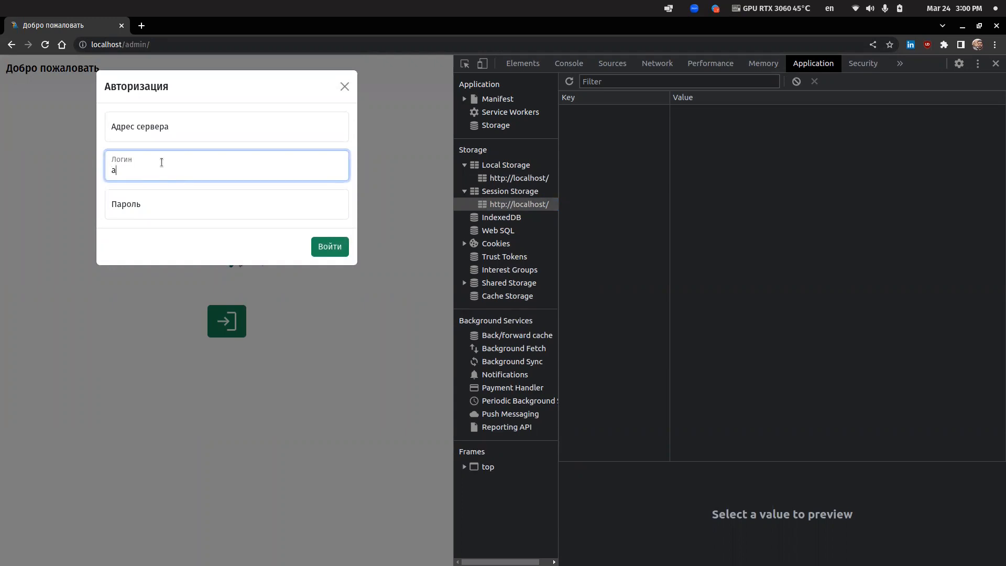
{"action": "left_click", "coordinate": [225, 204]}
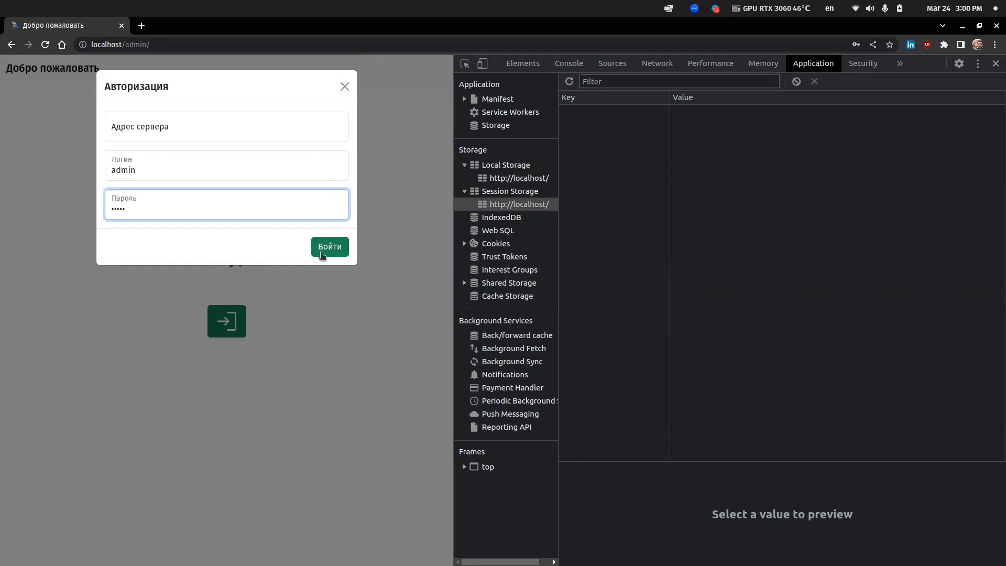
- Log in as admin, preview the session_key in Session Storage, and open Контакты
{"action": "left_click", "coordinate": [329, 246]}
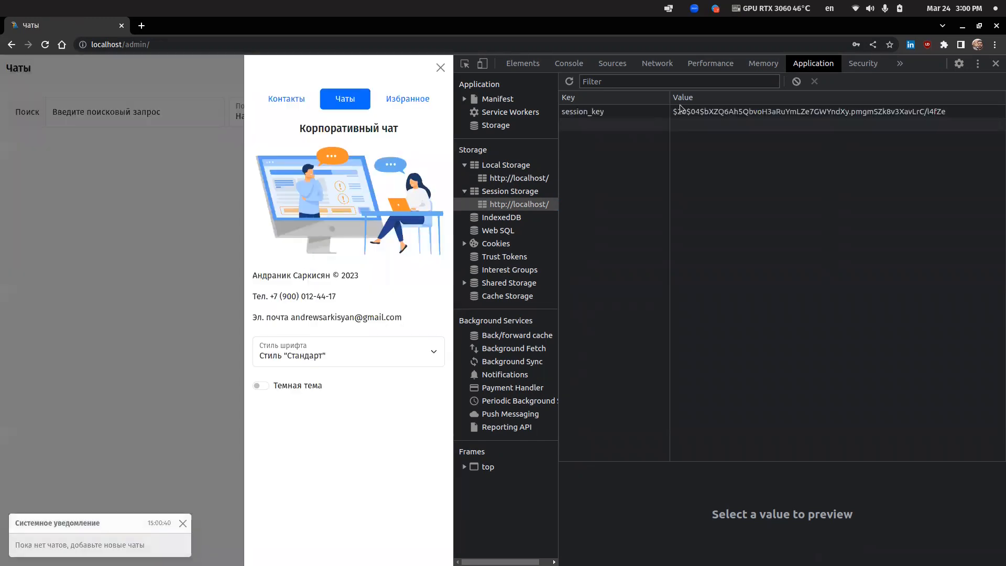
{"action": "left_click", "coordinate": [706, 111]}
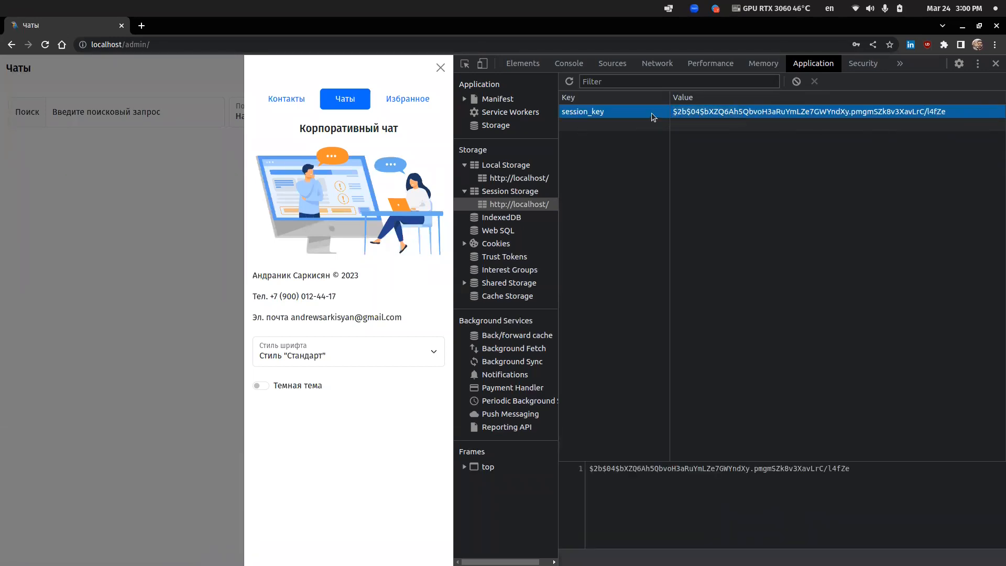
{"action": "mouse_move", "coordinate": [395, 176]}
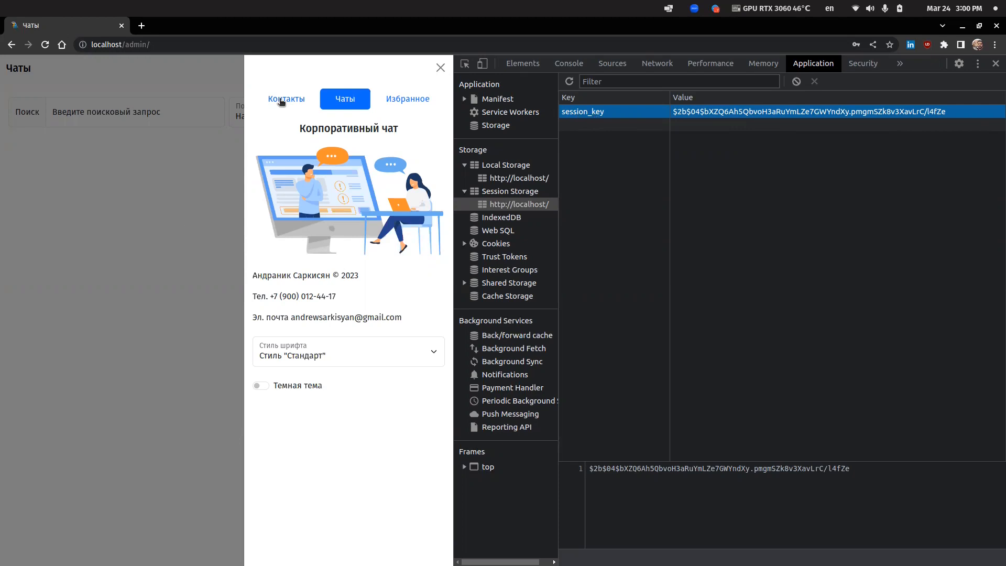
{"action": "left_click", "coordinate": [286, 99]}
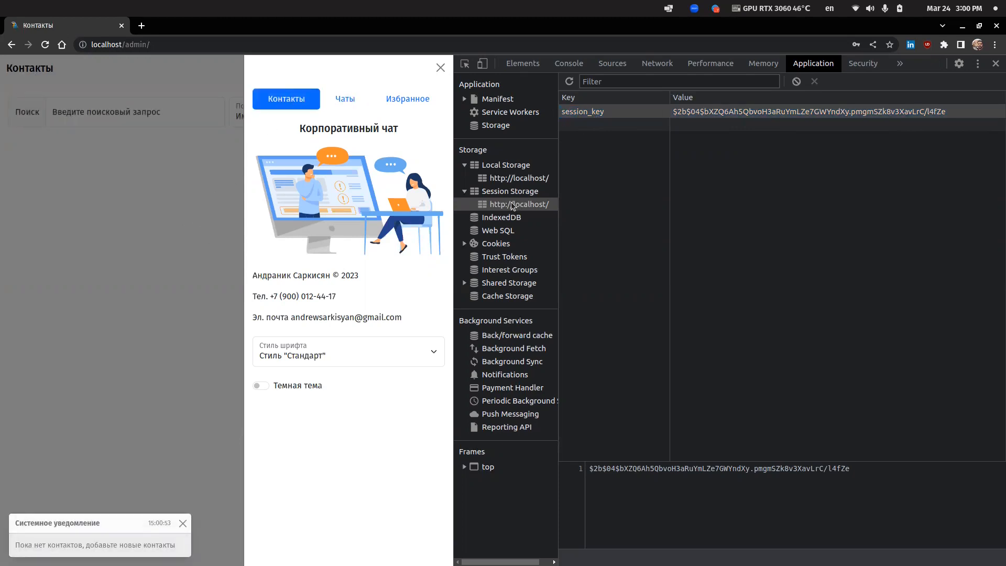
- Toggle Тёмная тема on, watching localhost local storage record dark_mode 1, then close the menu
{"action": "left_click", "coordinate": [515, 178]}
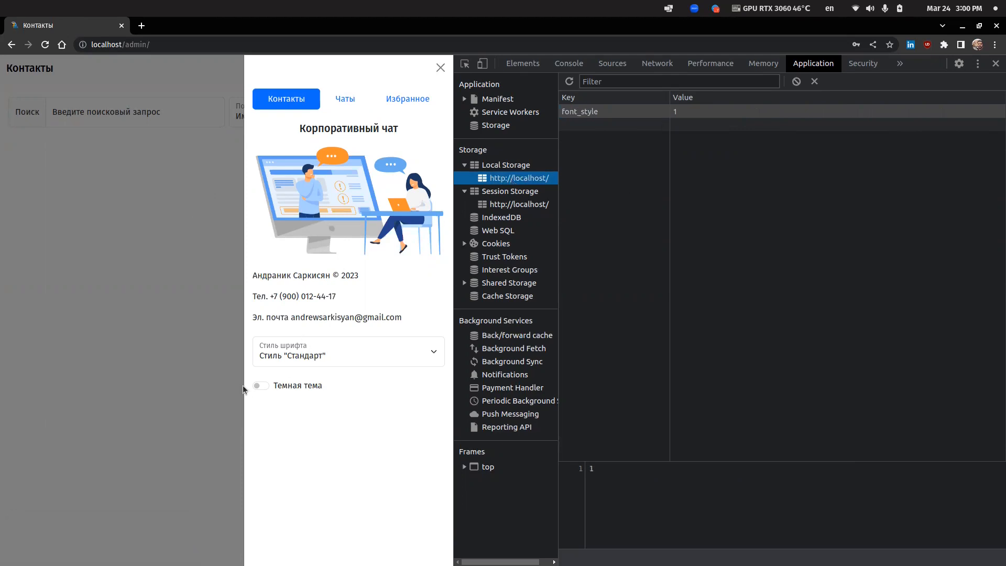
{"action": "left_click", "coordinate": [260, 386]}
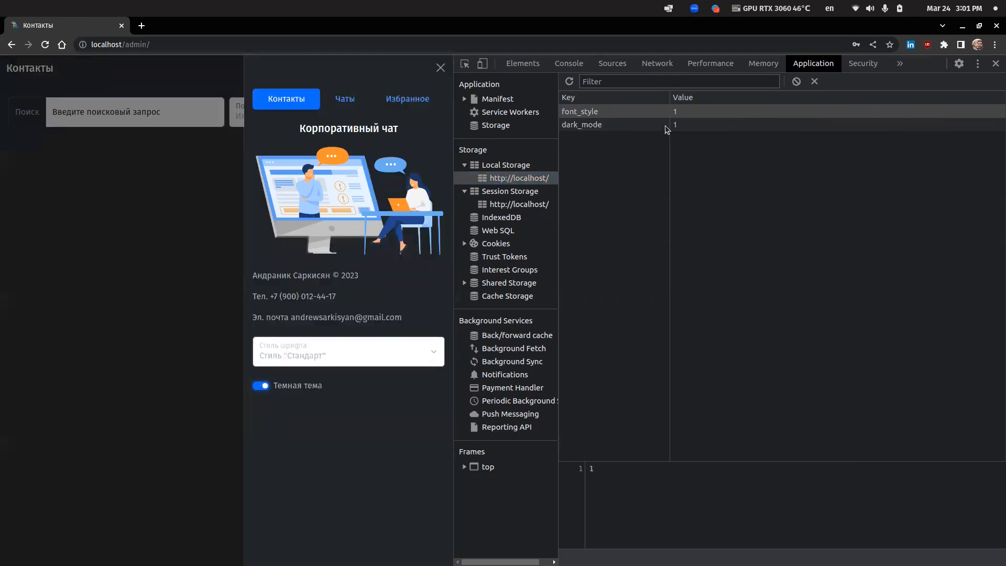
{"action": "left_click", "coordinate": [260, 385]}
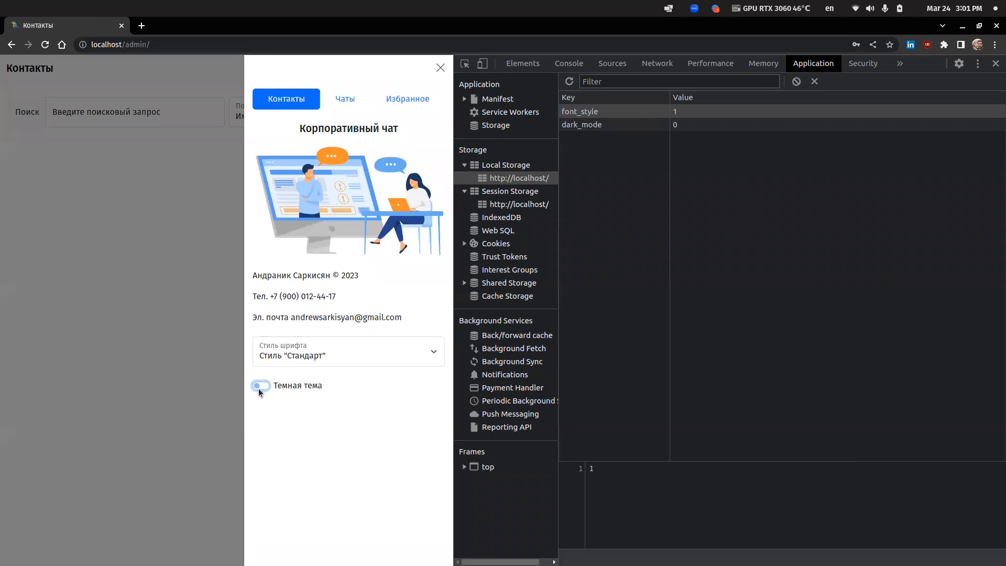
{"action": "left_click", "coordinate": [260, 386]}
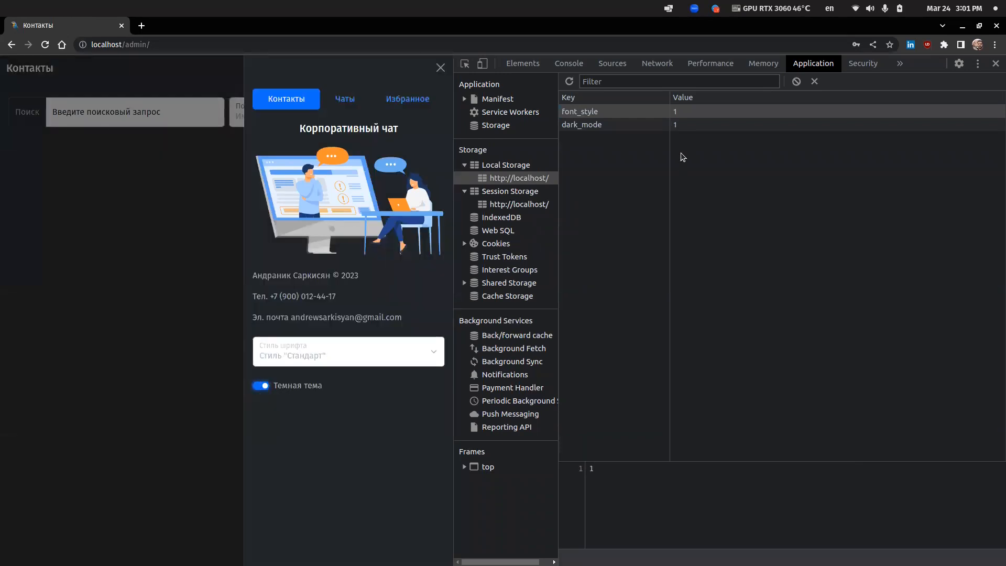
{"action": "left_click", "coordinate": [581, 124]}
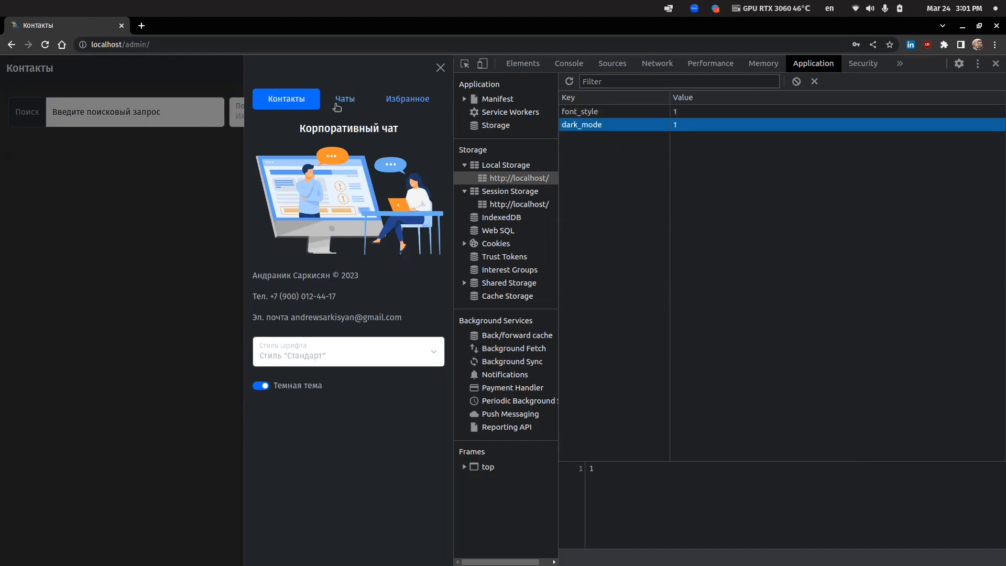
{"action": "mouse_move", "coordinate": [210, 186]}
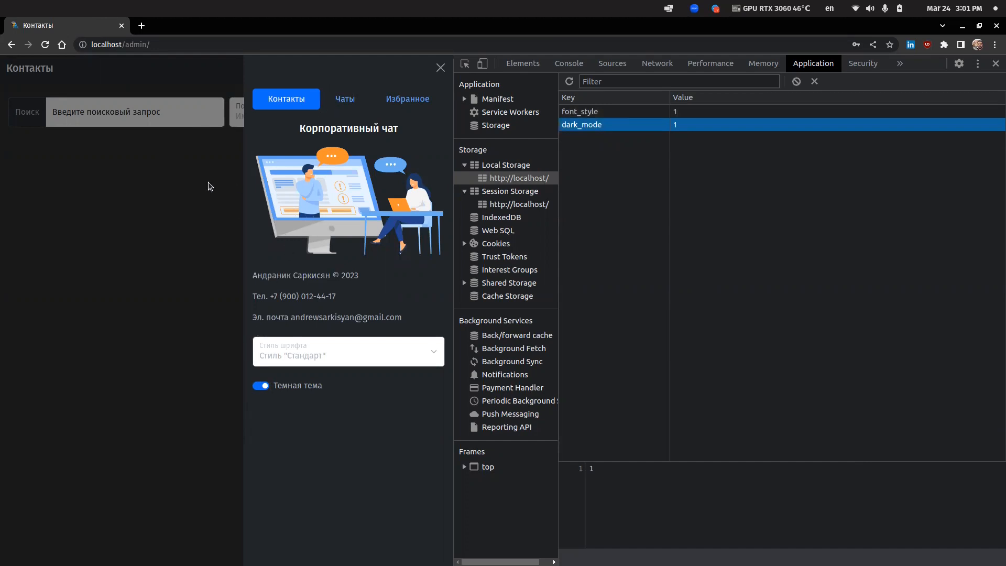
{"action": "left_click", "coordinate": [440, 68]}
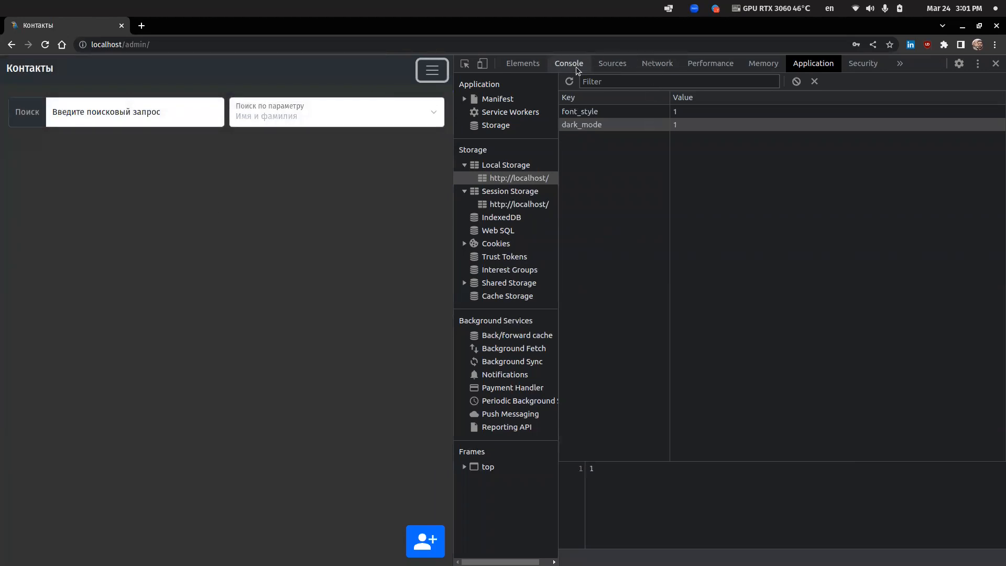
- Clear the Network log, then add and save a contact named test test
{"action": "left_click", "coordinate": [656, 63]}
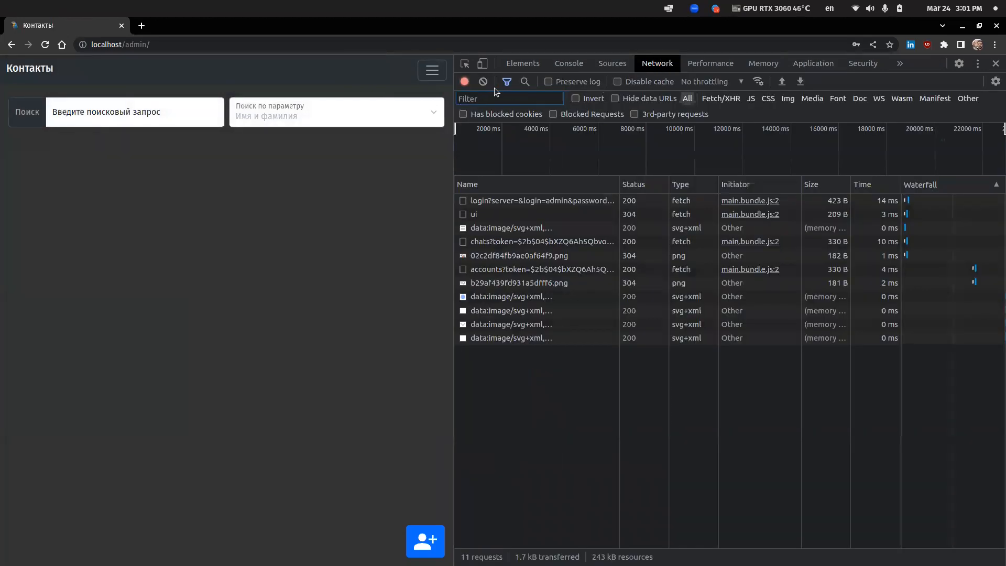
{"action": "left_click", "coordinate": [483, 81]}
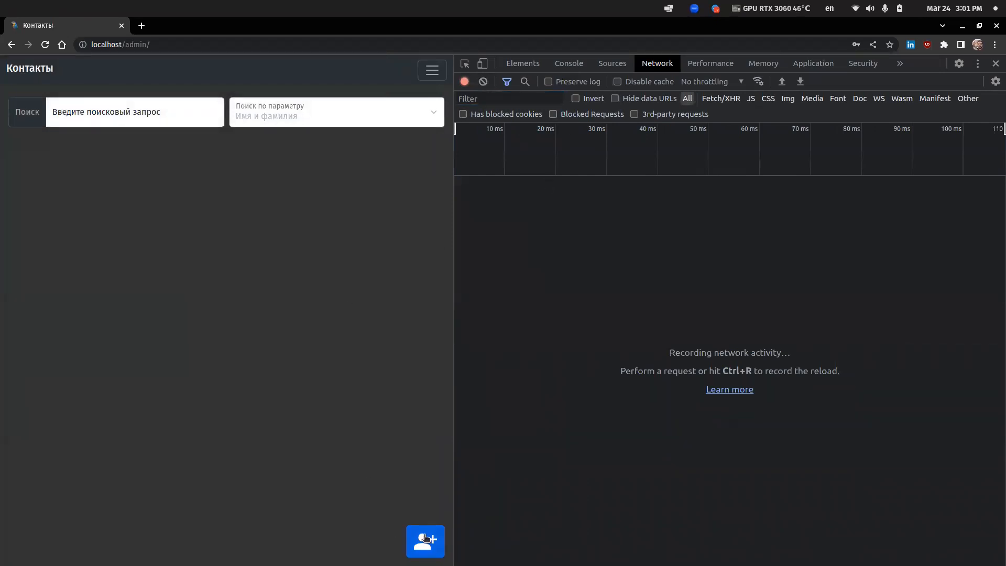
{"action": "left_click", "coordinate": [424, 540]}
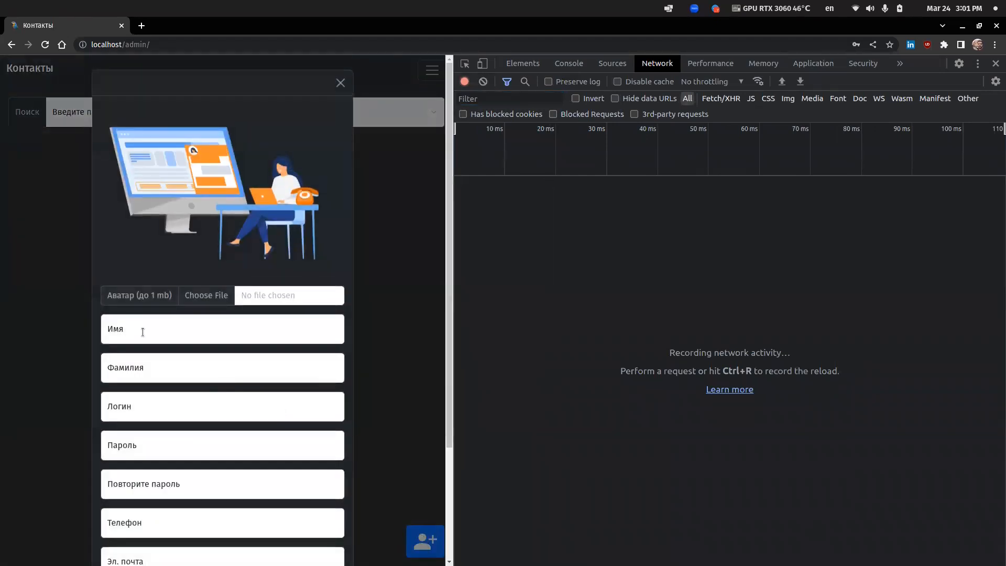
{"action": "type", "text": "test"}
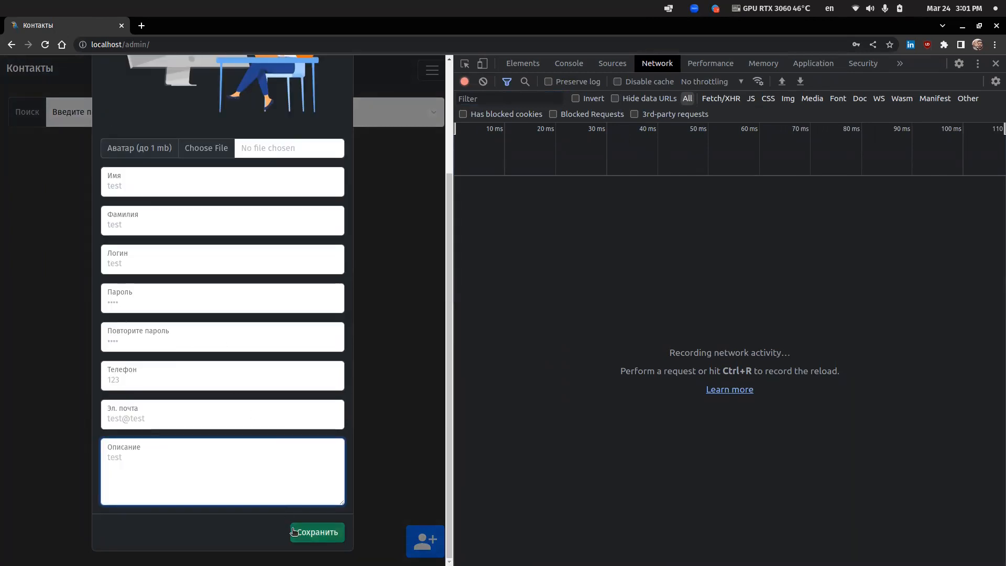
{"action": "left_click", "coordinate": [317, 532]}
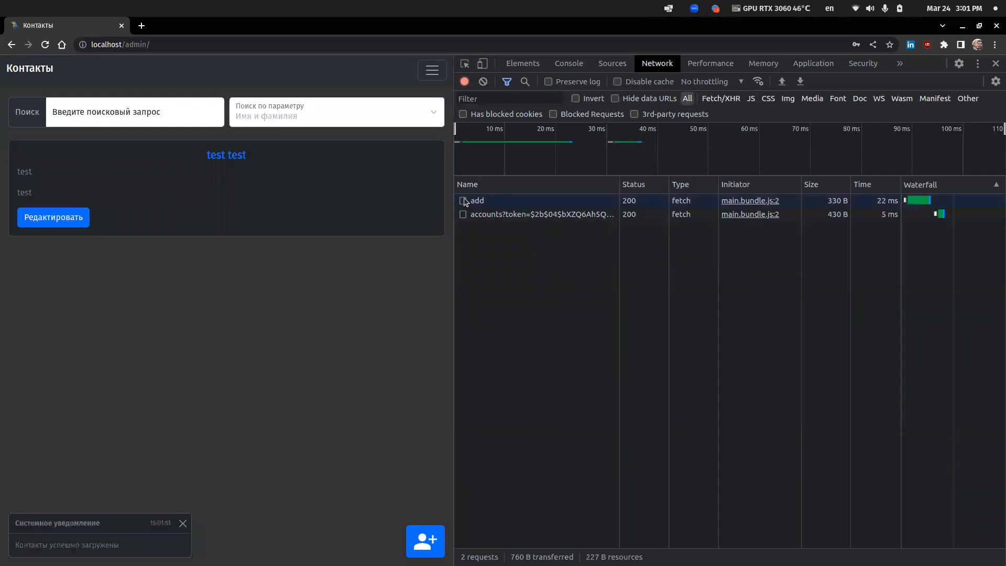
- View the add request's Payload token and compare it with the stored session_key
{"action": "left_click", "coordinate": [53, 217]}
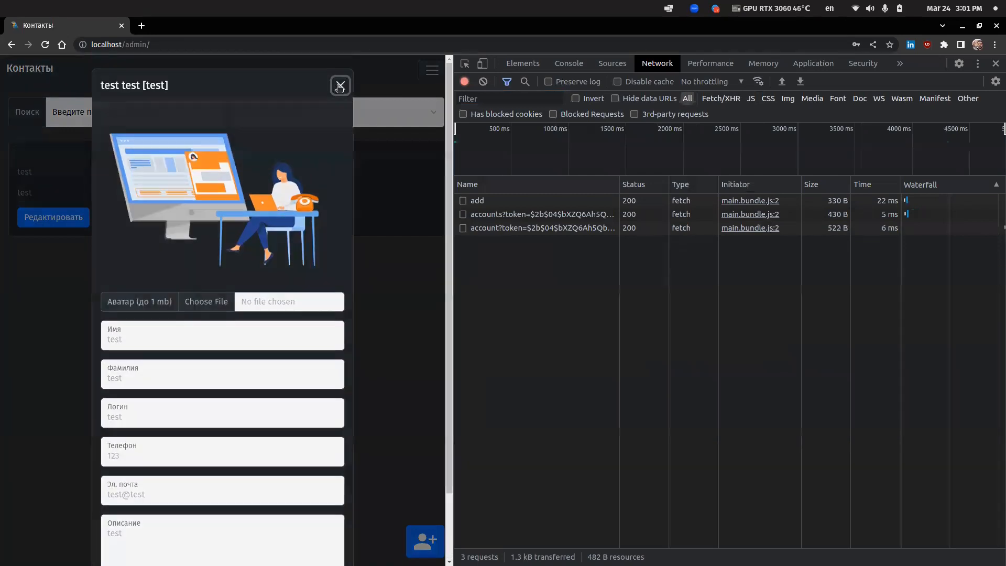
{"action": "left_click", "coordinate": [339, 85]}
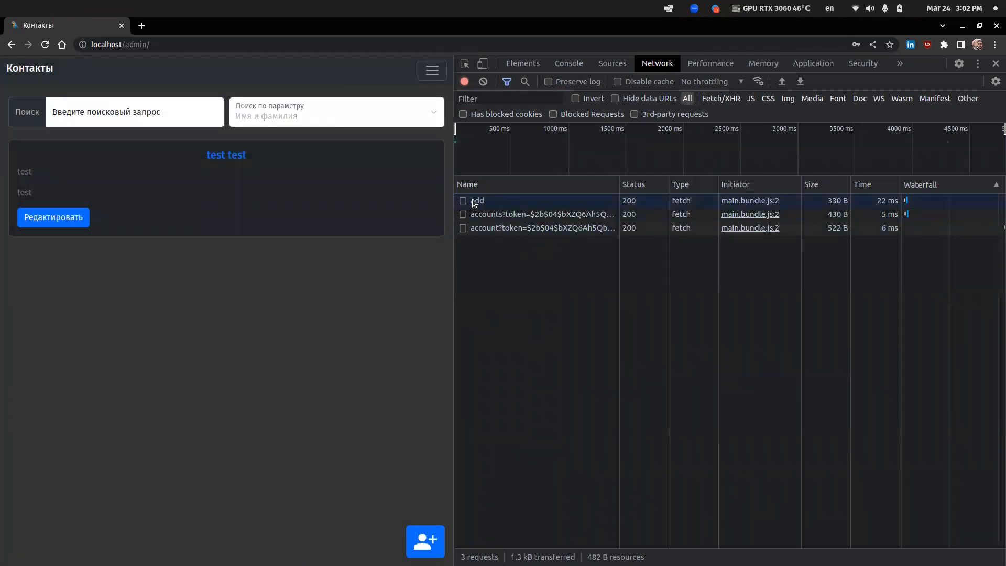
{"action": "left_click", "coordinate": [477, 200]}
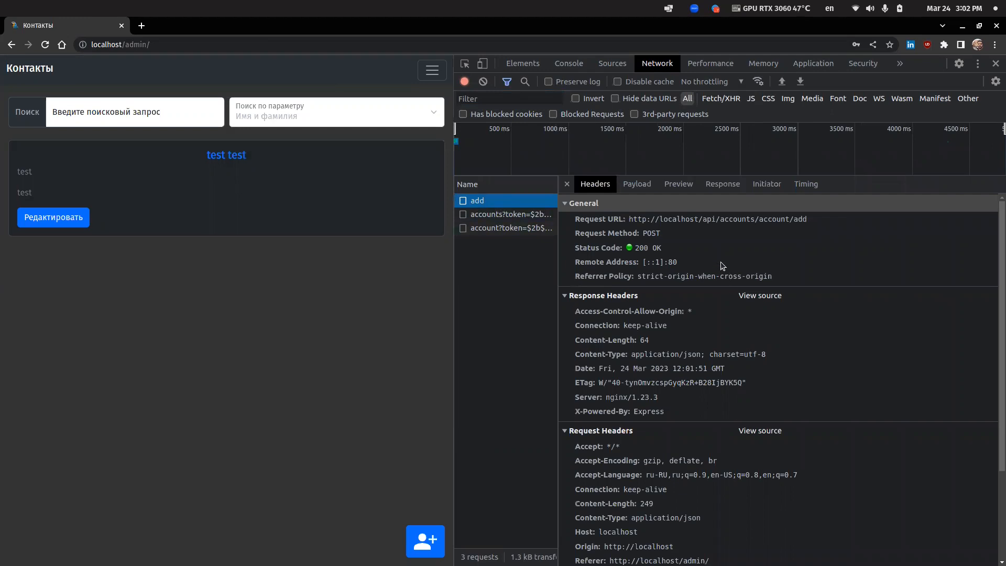
{"action": "left_click", "coordinate": [636, 184]}
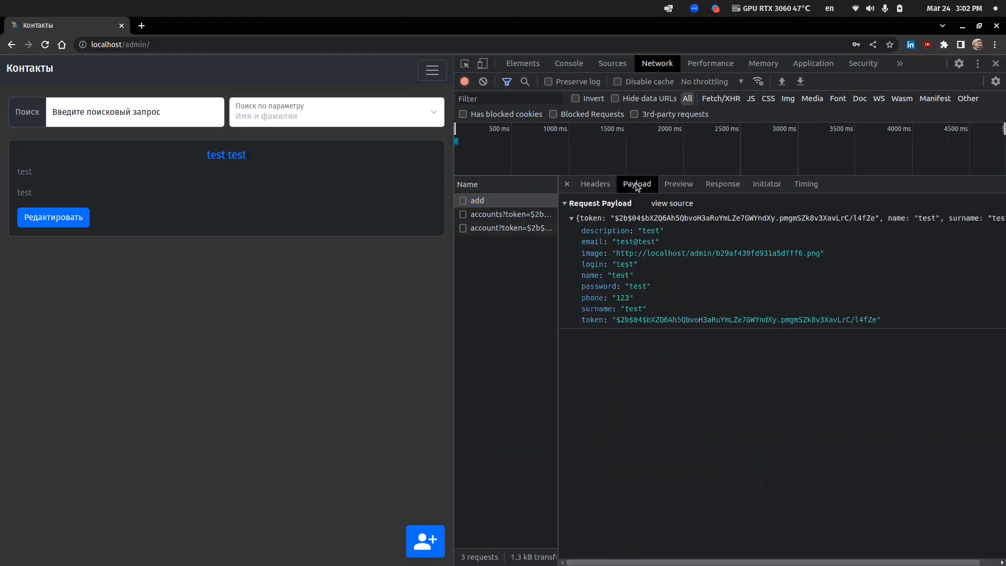
{"action": "mouse_move", "coordinate": [629, 333]}
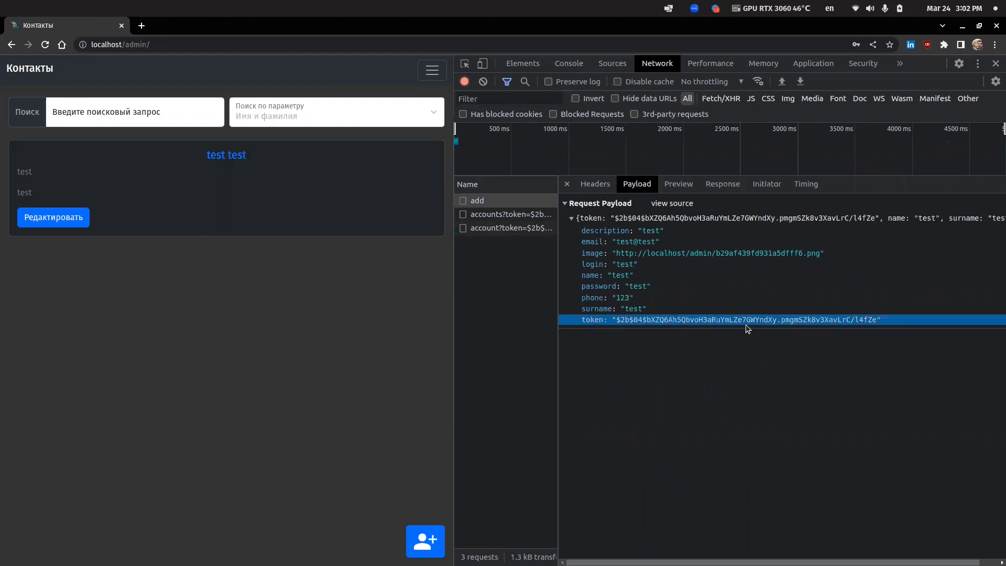
{"action": "mouse_move", "coordinate": [885, 323]}
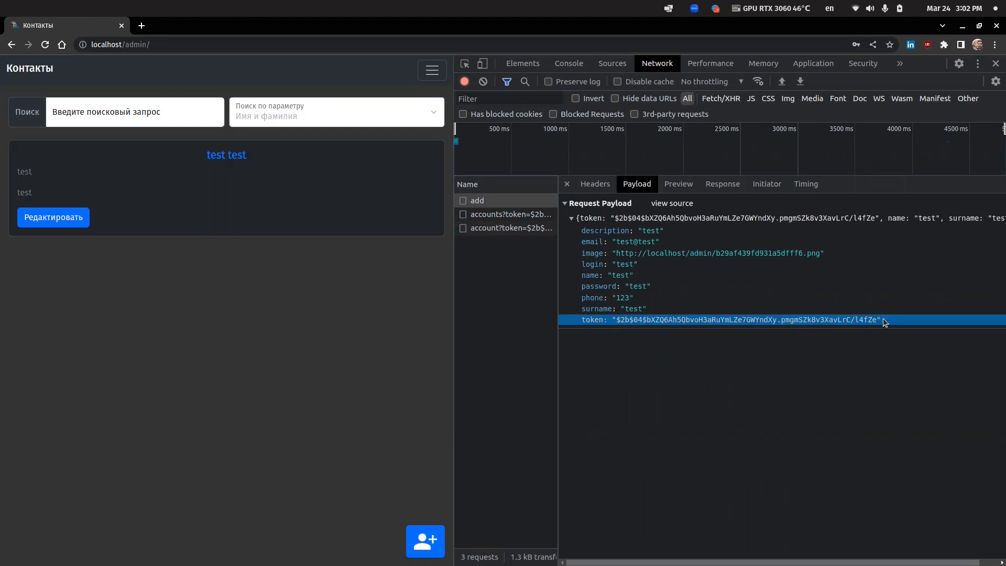
{"action": "mouse_move", "coordinate": [905, 324]}
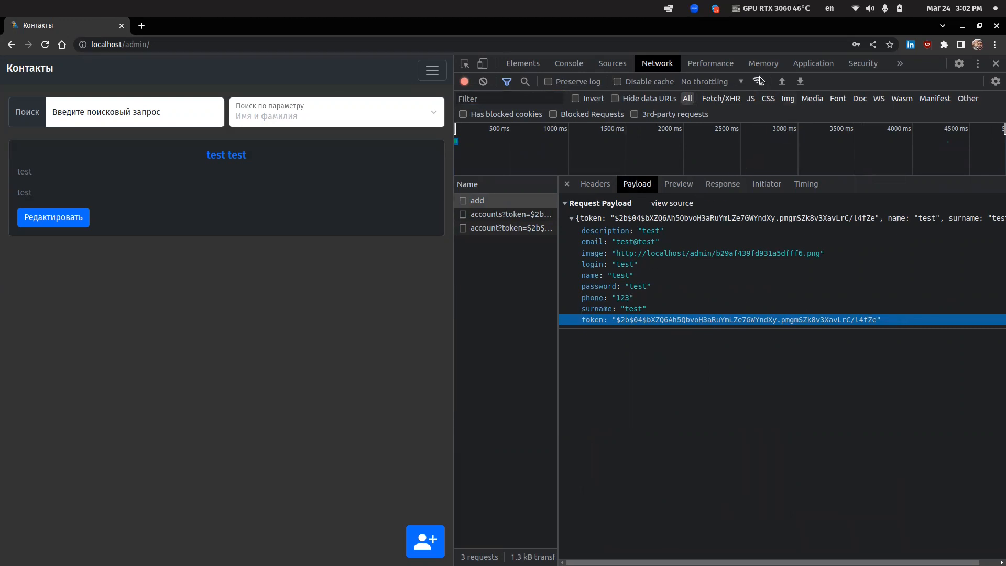
{"action": "left_click", "coordinate": [813, 63]}
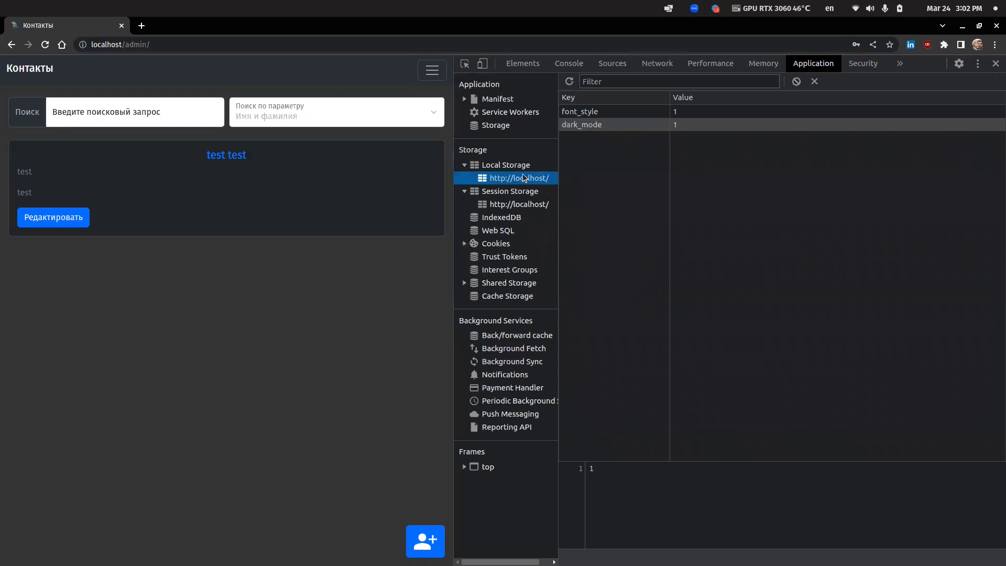
{"action": "left_click", "coordinate": [517, 203]}
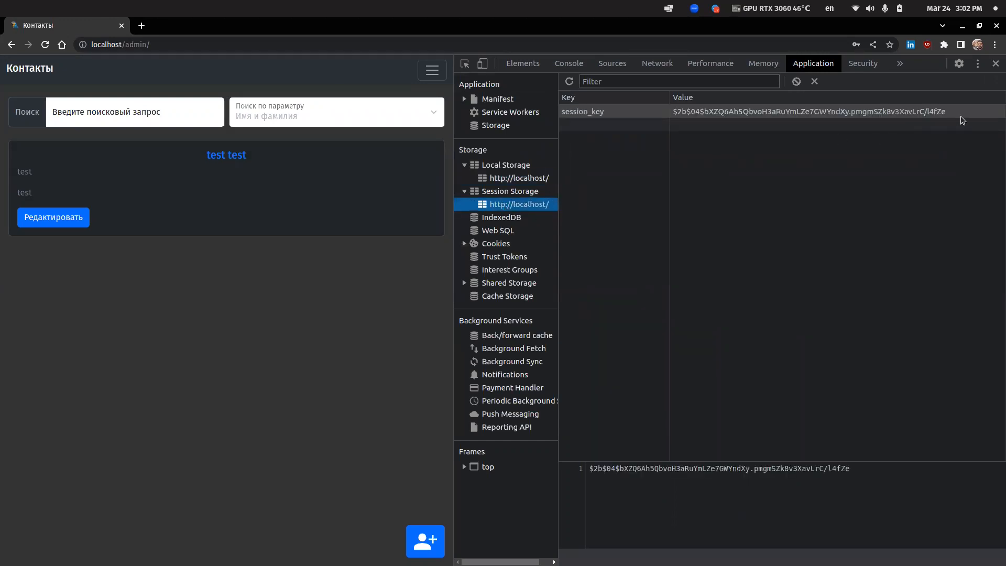
{"action": "mouse_move", "coordinate": [683, 128]}
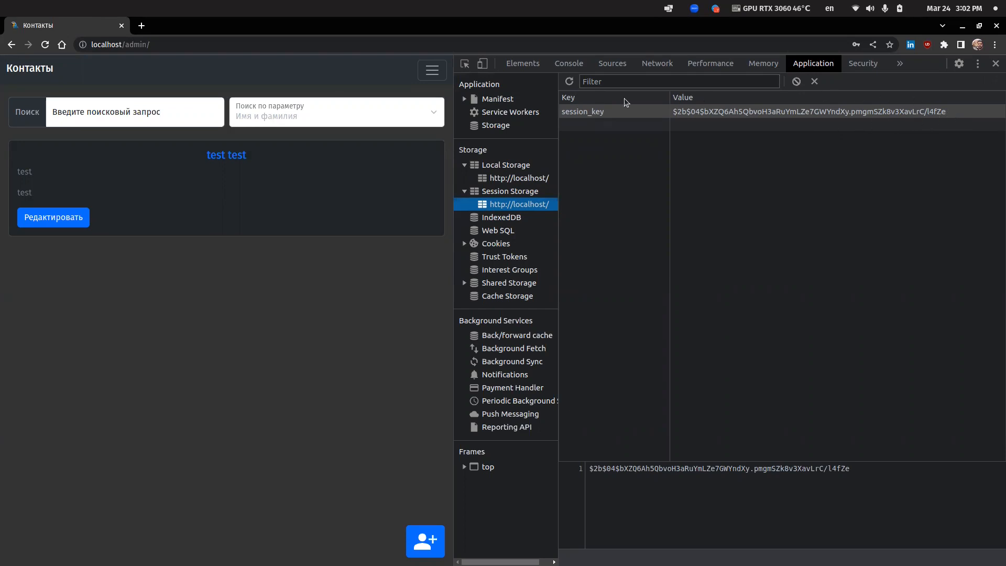
{"action": "left_click", "coordinate": [657, 63]}
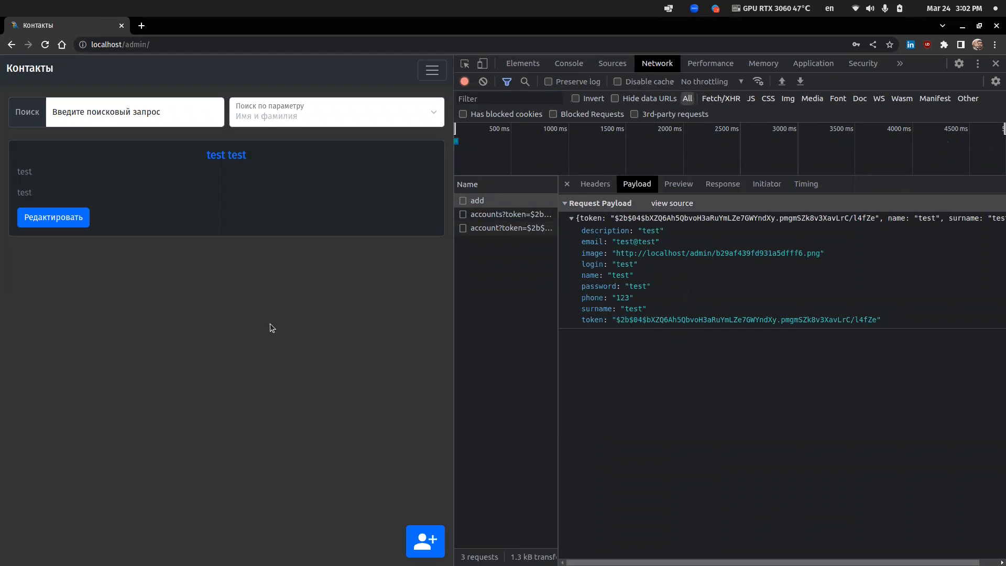
- Open the test test contact's edit form, scroll down and click Удалить
{"action": "left_click", "coordinate": [52, 217]}
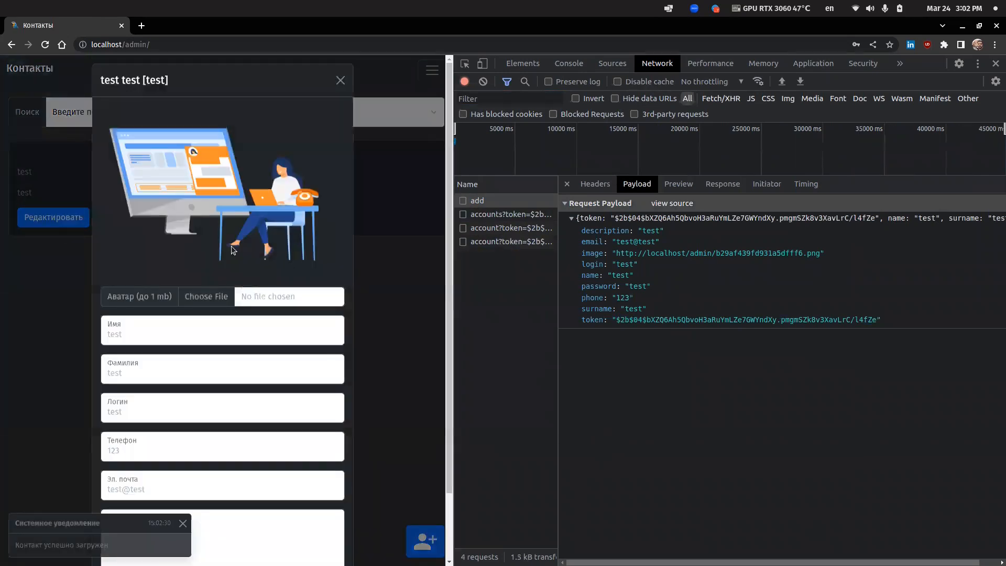
{"action": "scroll", "scroll_direction": "down", "scroll_amount": 3}
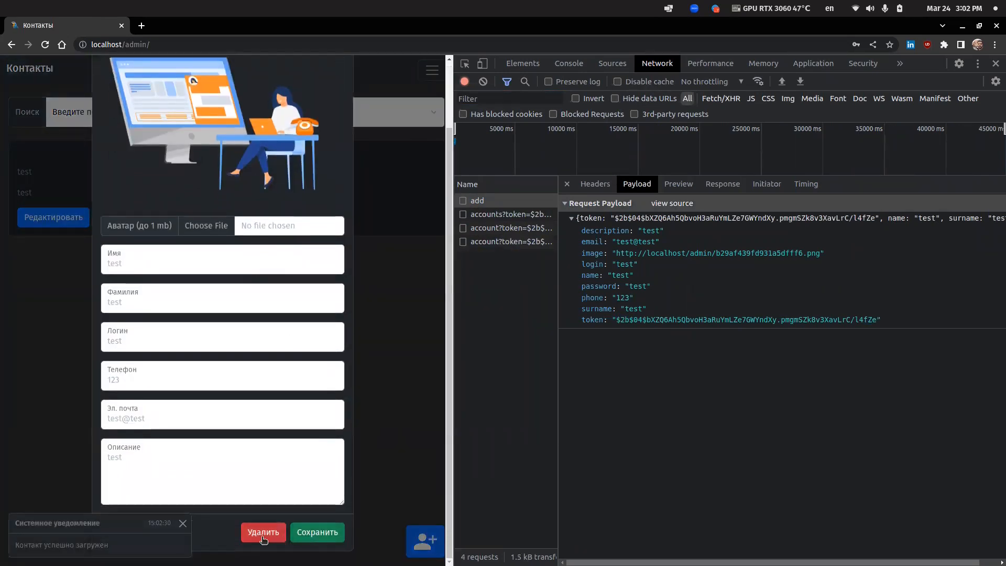
{"action": "left_click", "coordinate": [262, 532]}
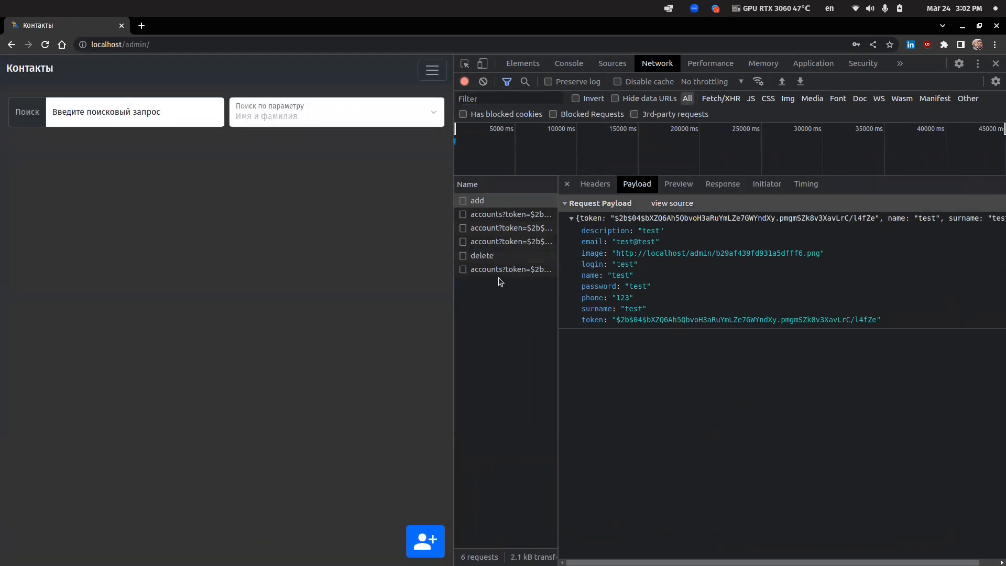
{"action": "left_click", "coordinate": [482, 255]}
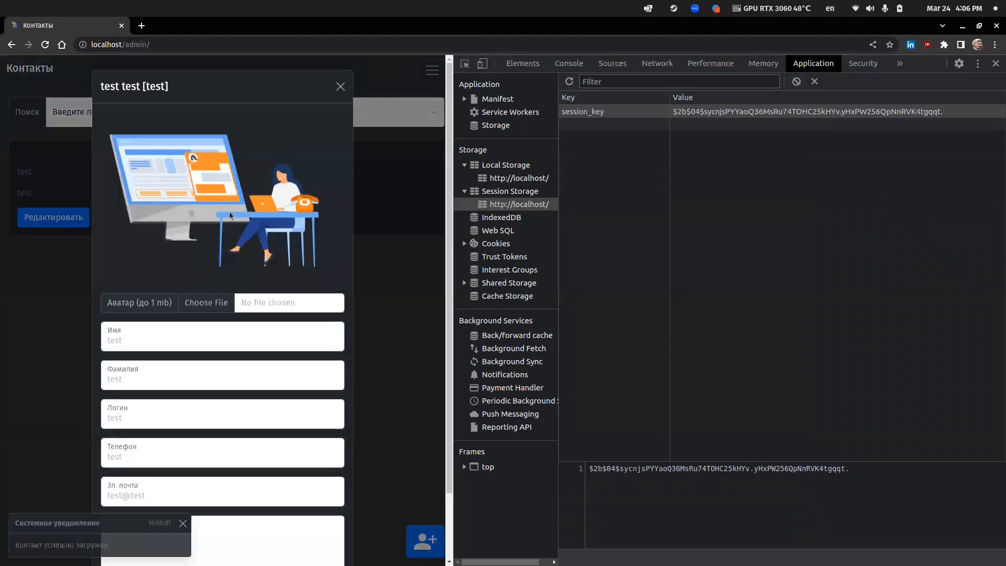
- Scroll down while checking the new session_key and the Postman delete request
{"action": "scroll", "scroll_direction": "down", "scroll_amount": 3}
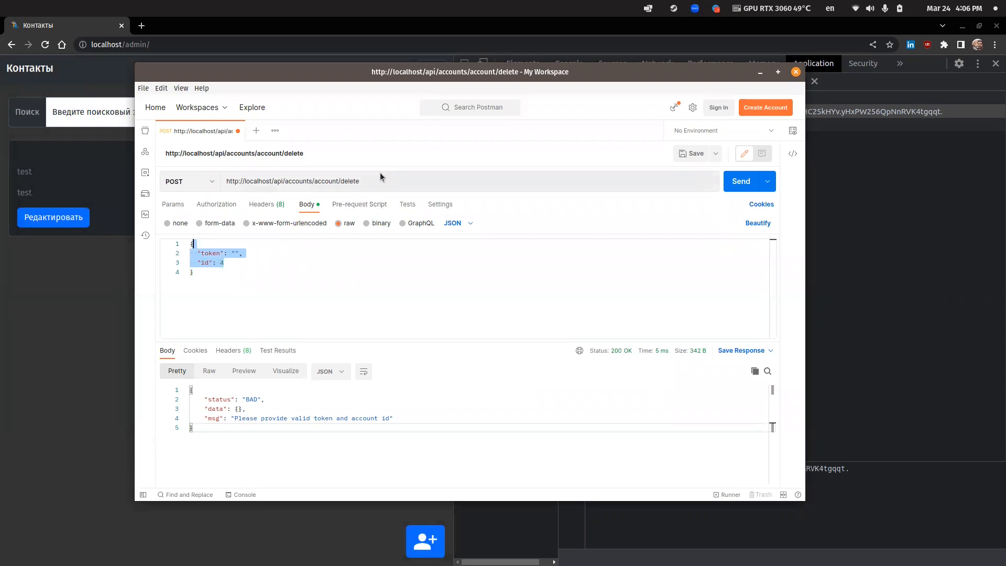
{"action": "triple_click", "coordinate": [292, 181]}
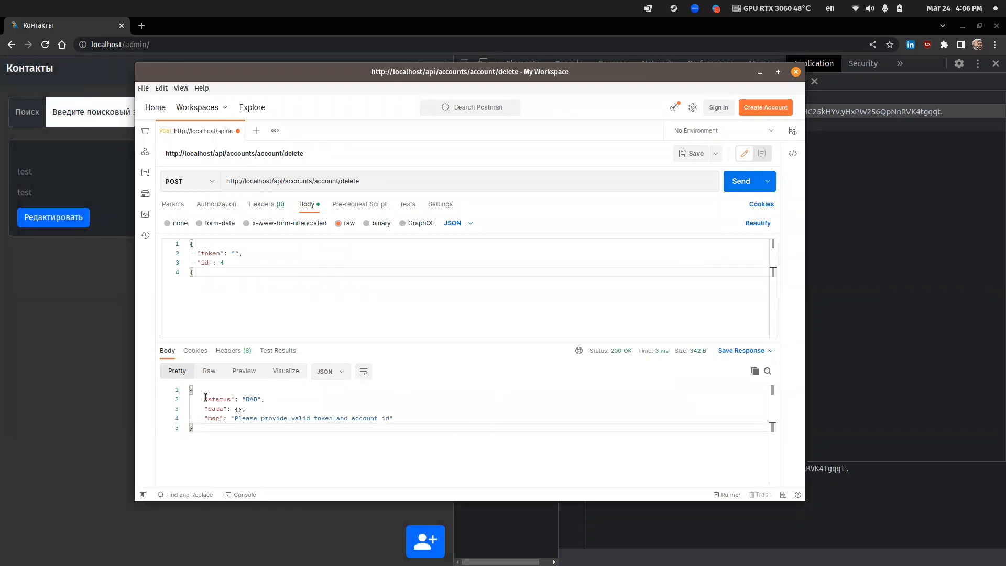
{"action": "left_click_drag", "start_coordinate": [205, 399], "coordinate": [393, 417]}
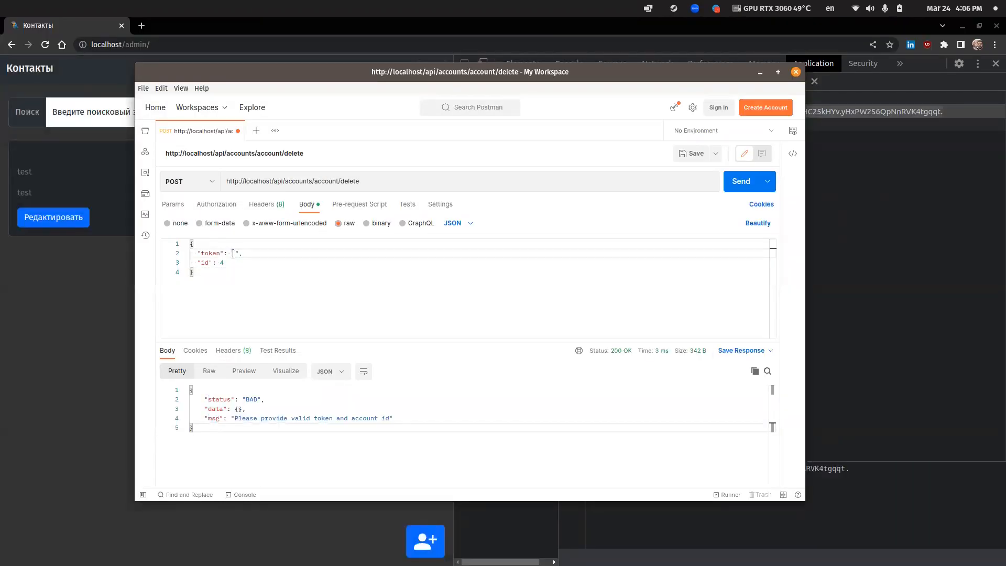
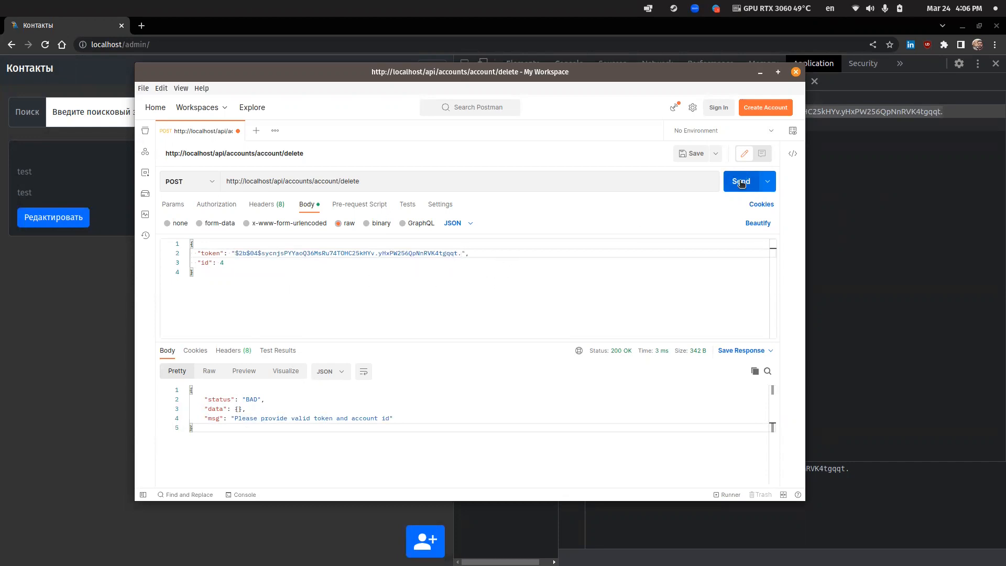
{"action": "left_click", "coordinate": [741, 181]}
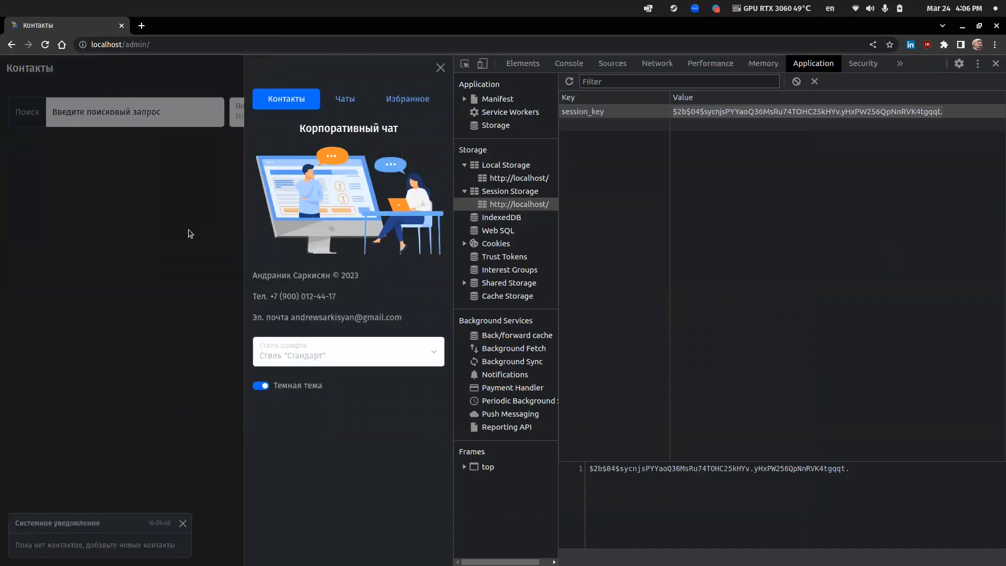
{"action": "left_click", "coordinate": [441, 68]}
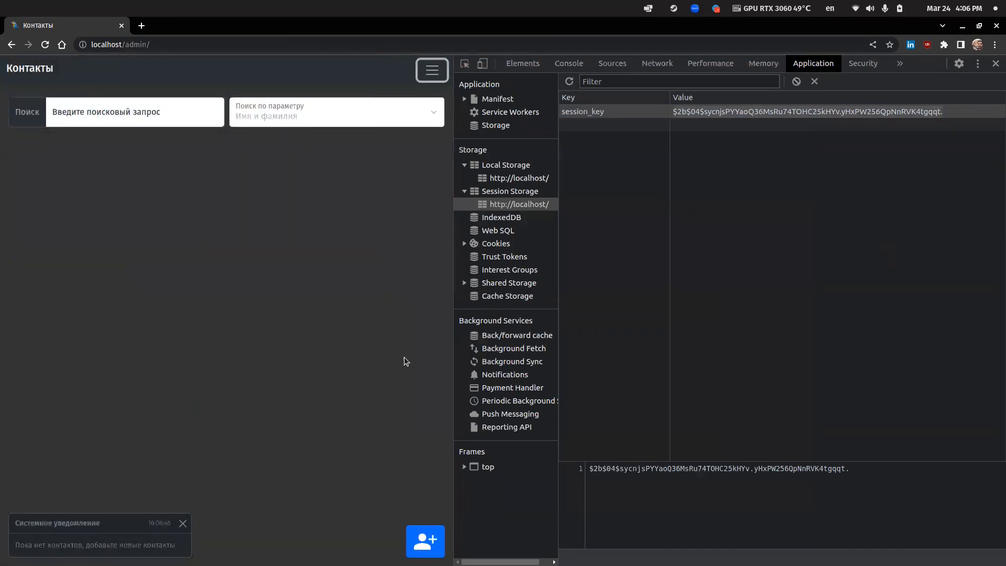